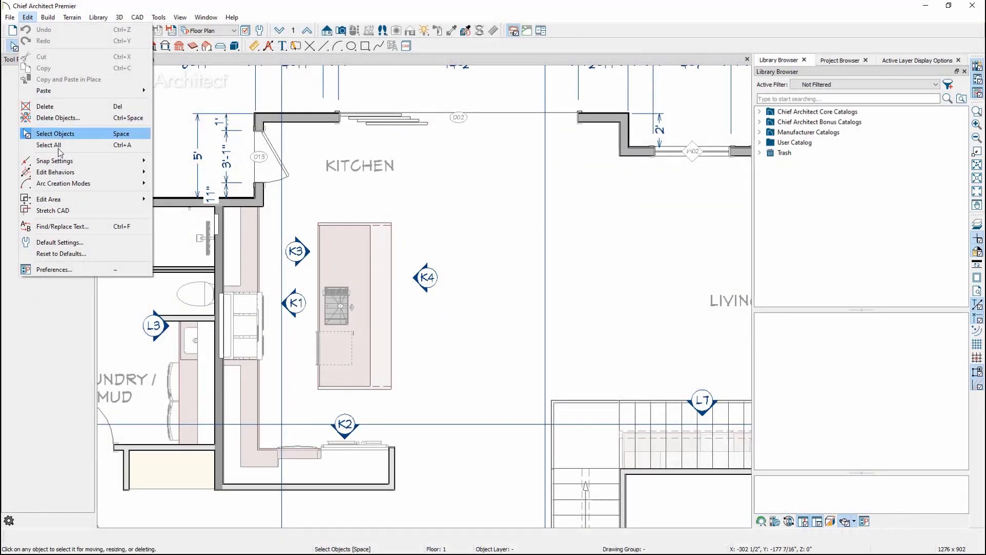
Step: Bring up the Preferences dialog on the Appearance settings with Contextual Menus enabled
{"action": "left_click", "coordinate": [53, 269]}
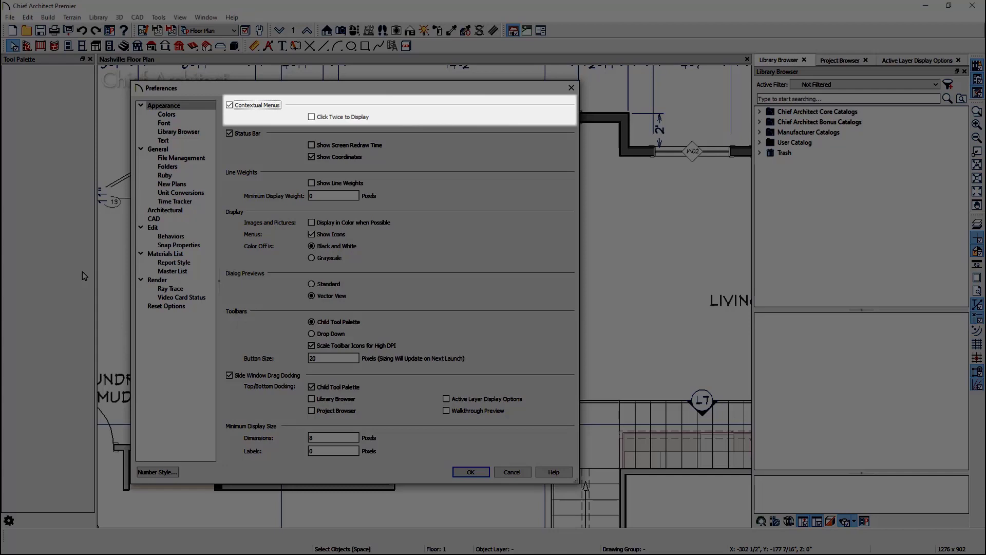
Step: Cancel the preferences and show the island base cabinet's contextual menu
{"action": "left_click", "coordinate": [470, 472]}
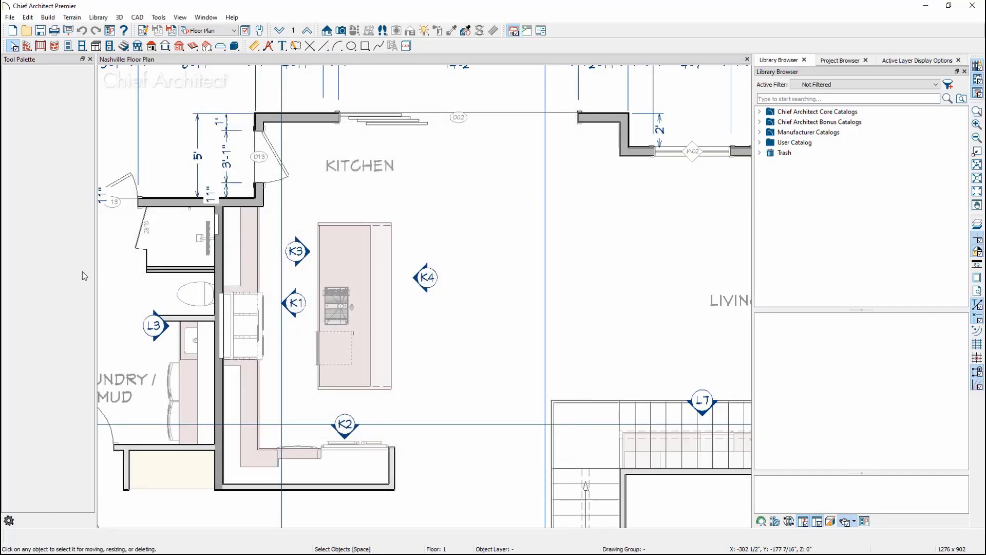
{"action": "left_click", "coordinate": [337, 236]}
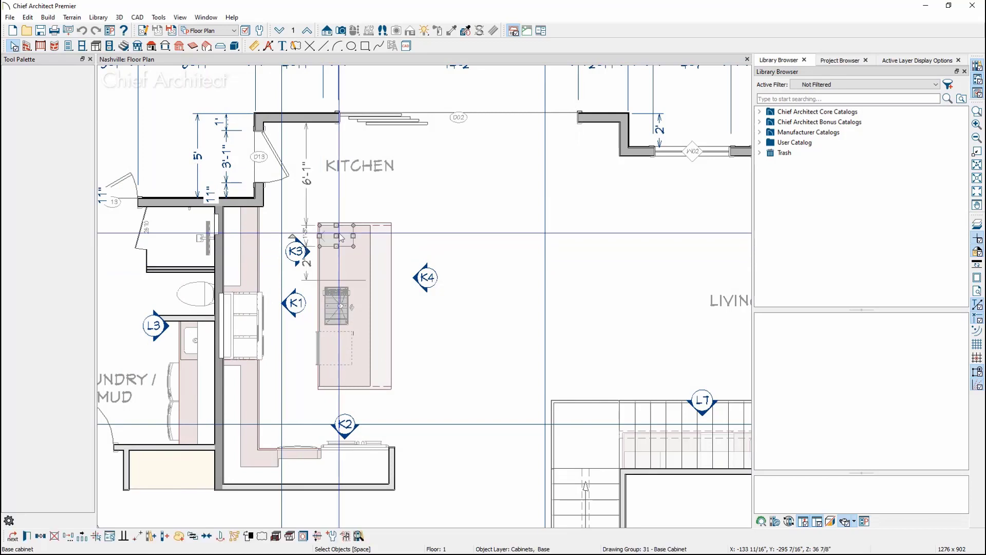
{"action": "right_click", "coordinate": [340, 236]}
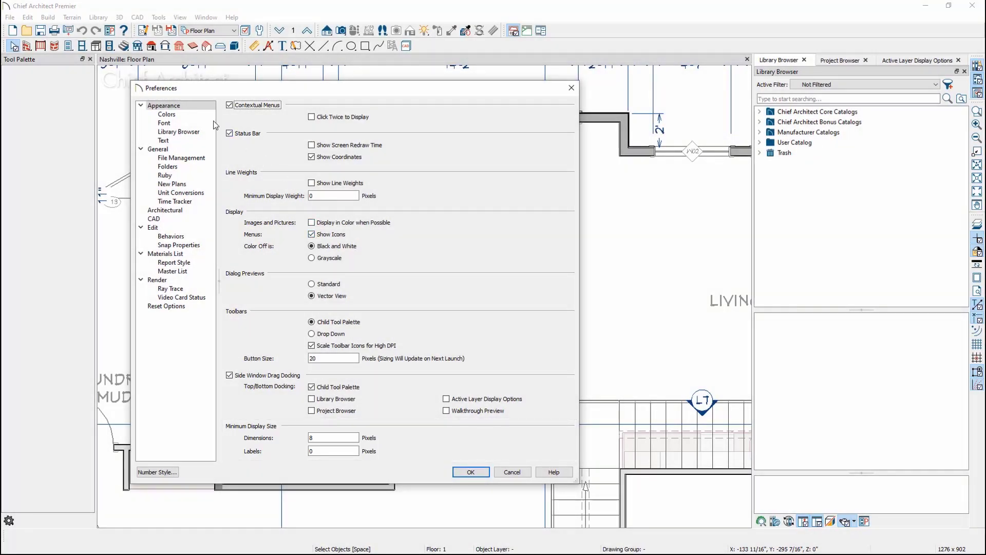
Step: In Colors, make selected edge handles green, selection fill cyan and selection line dark blue
{"action": "left_click", "coordinate": [166, 114]}
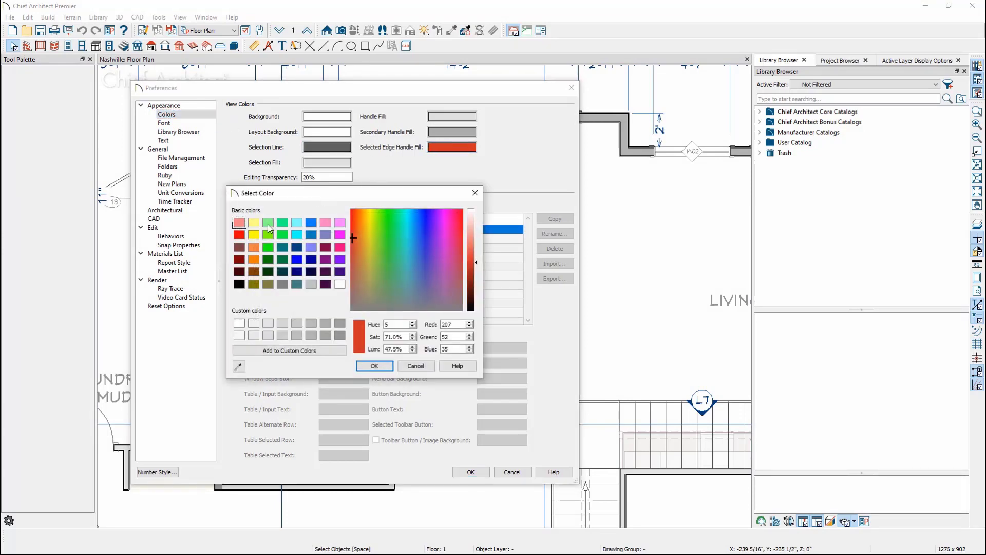
{"action": "left_click", "coordinate": [374, 365]}
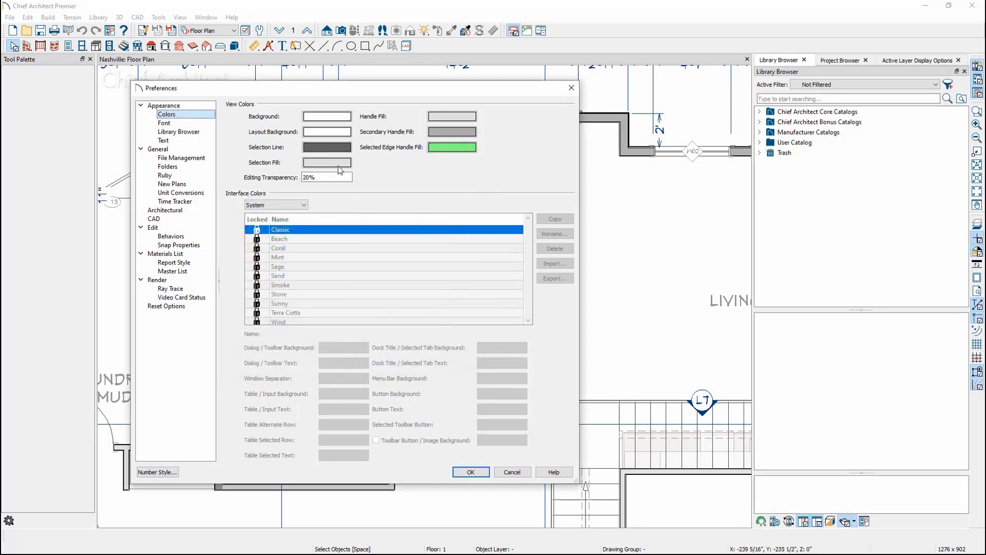
{"action": "left_click", "coordinate": [327, 163]}
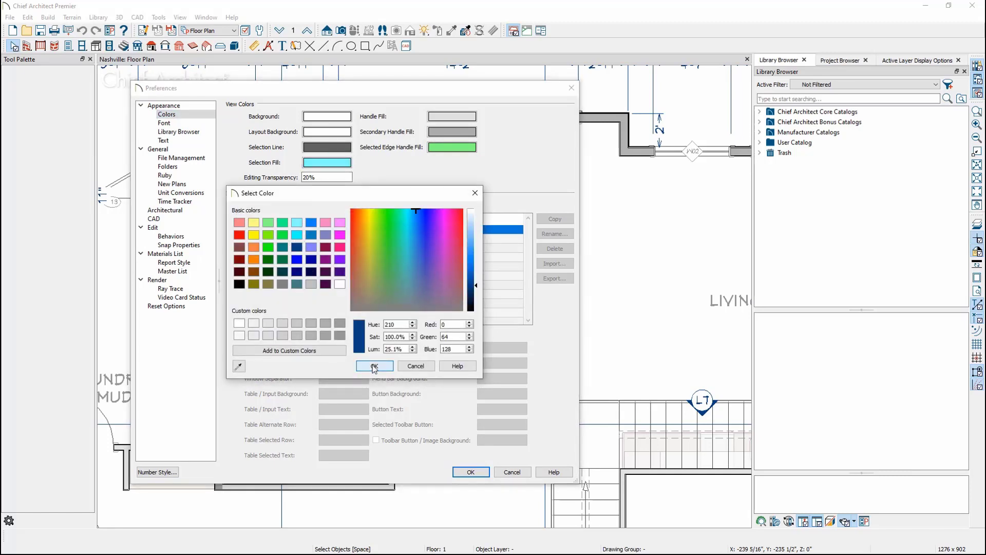
{"action": "left_click", "coordinate": [371, 366]}
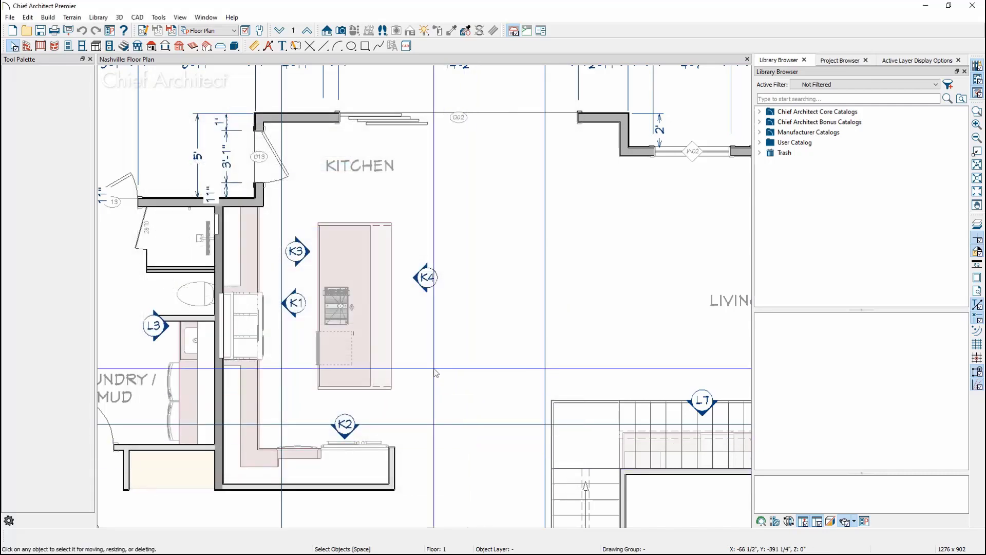
Step: Apply the Mint interface theme and copy it as 'Mint 2' for editing
{"action": "left_click", "coordinate": [354, 302]}
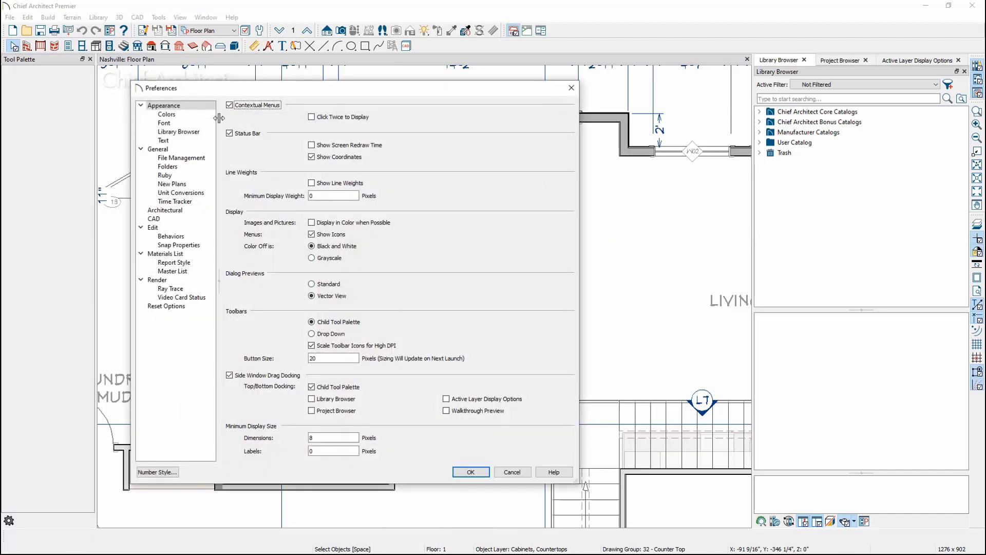
{"action": "left_click", "coordinate": [167, 114]}
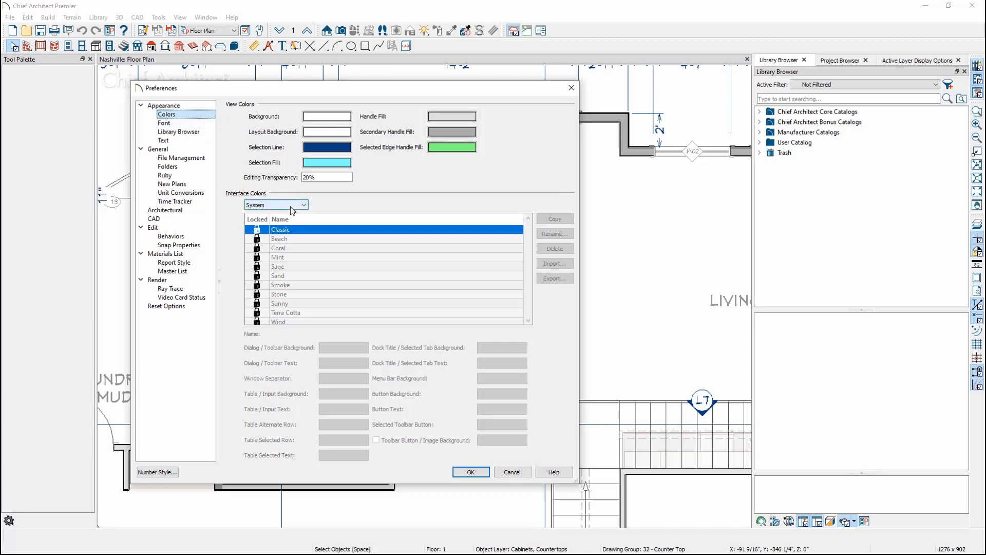
{"action": "left_click", "coordinate": [276, 204]}
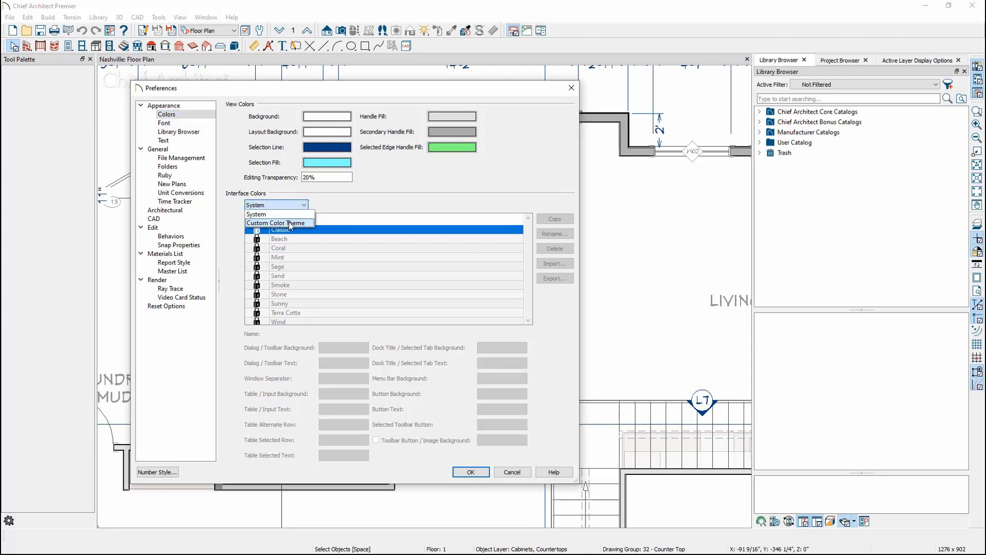
{"action": "left_click", "coordinate": [279, 223]}
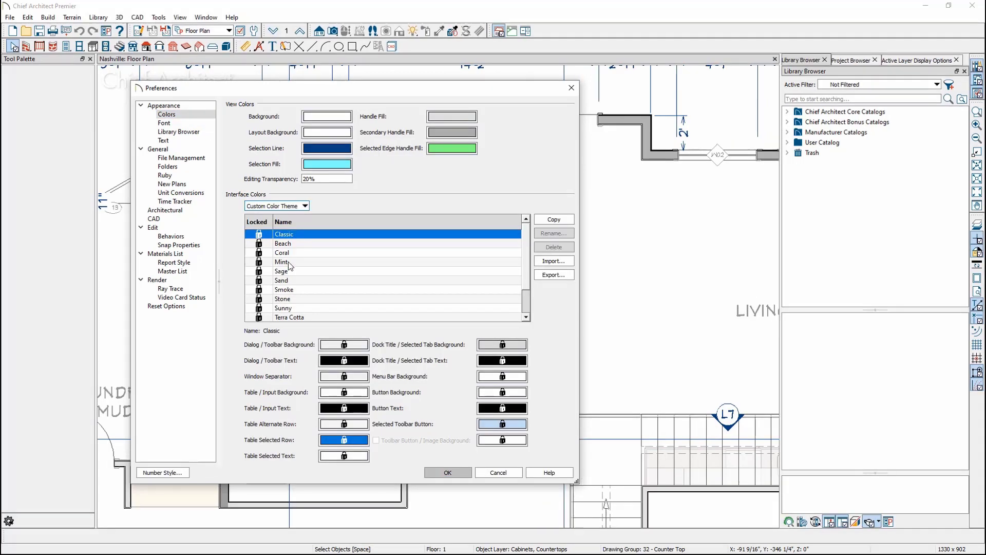
{"action": "left_click", "coordinate": [281, 262]}
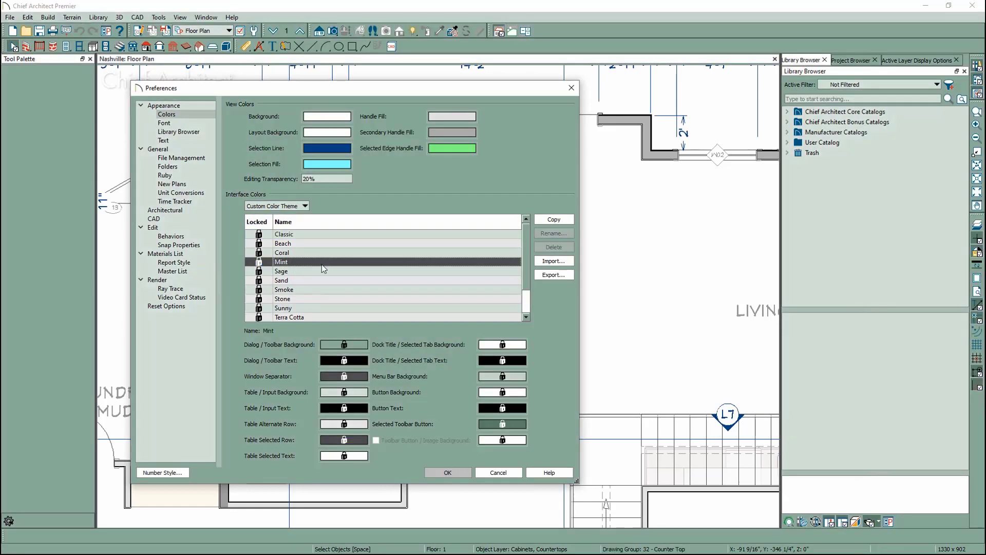
{"action": "left_click", "coordinate": [553, 220]}
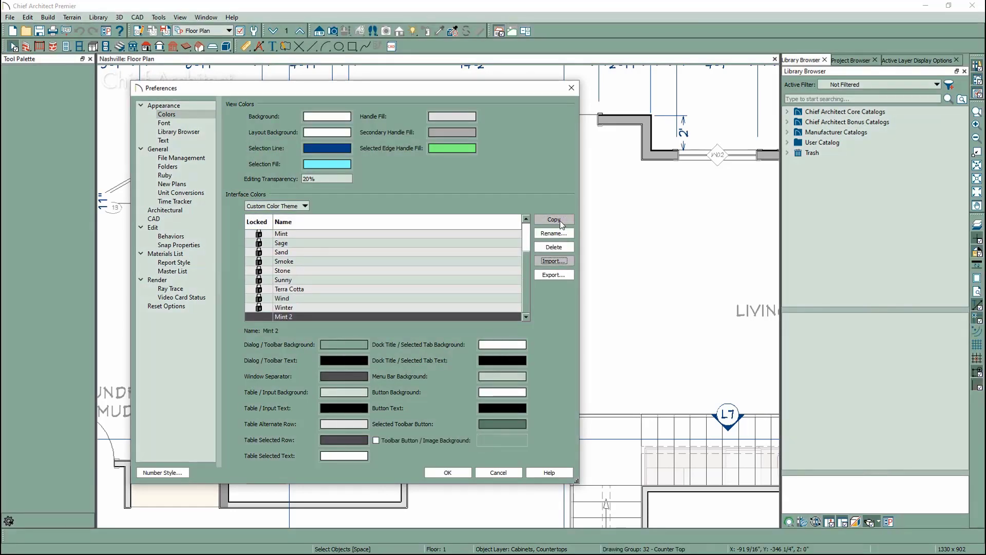
Step: Try a green dialog background on Mint 2, then switch interface colors back to System
{"action": "left_click", "coordinate": [344, 344]}
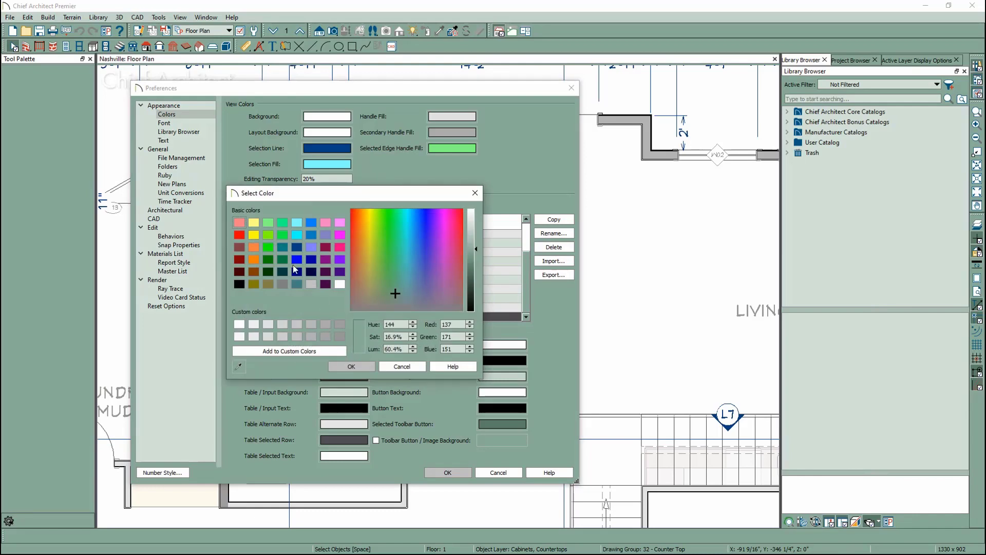
{"action": "left_click", "coordinate": [306, 206]}
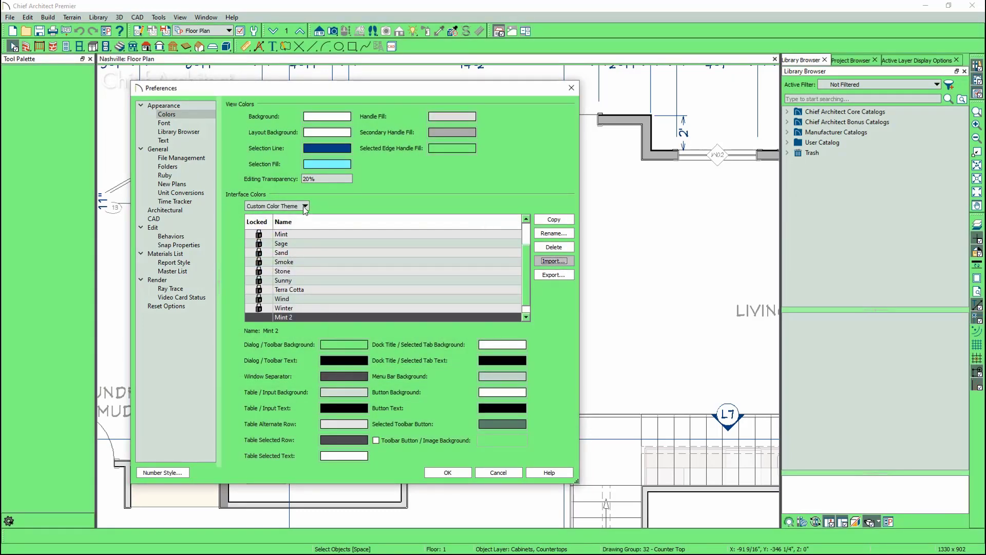
{"action": "left_click", "coordinate": [276, 206]}
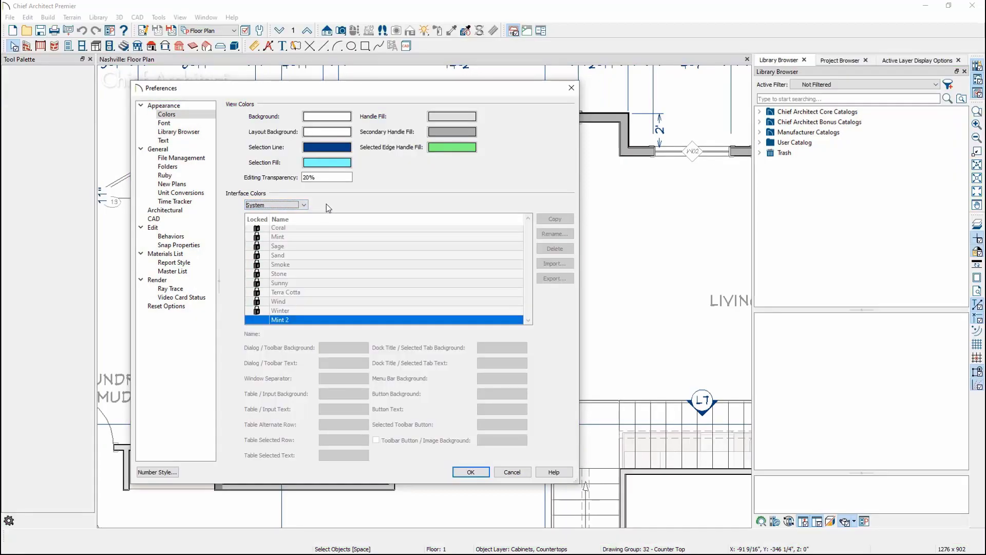
Step: Show the General page with Undo maximum 50 and update checks enabled
{"action": "left_click", "coordinate": [158, 149]}
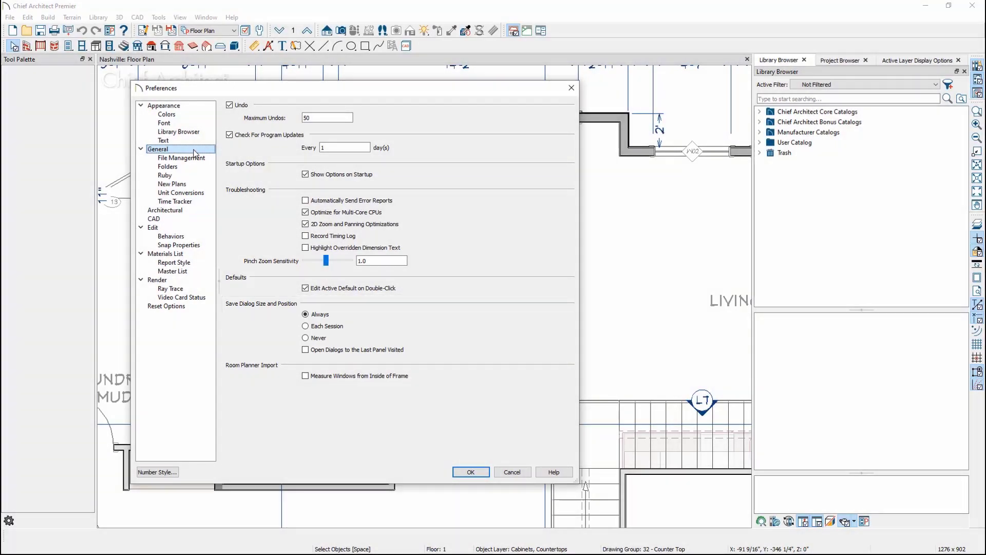
Step: Show the File Management page with 5-minute Auto Save and File Locking in use
{"action": "left_click", "coordinate": [182, 158]}
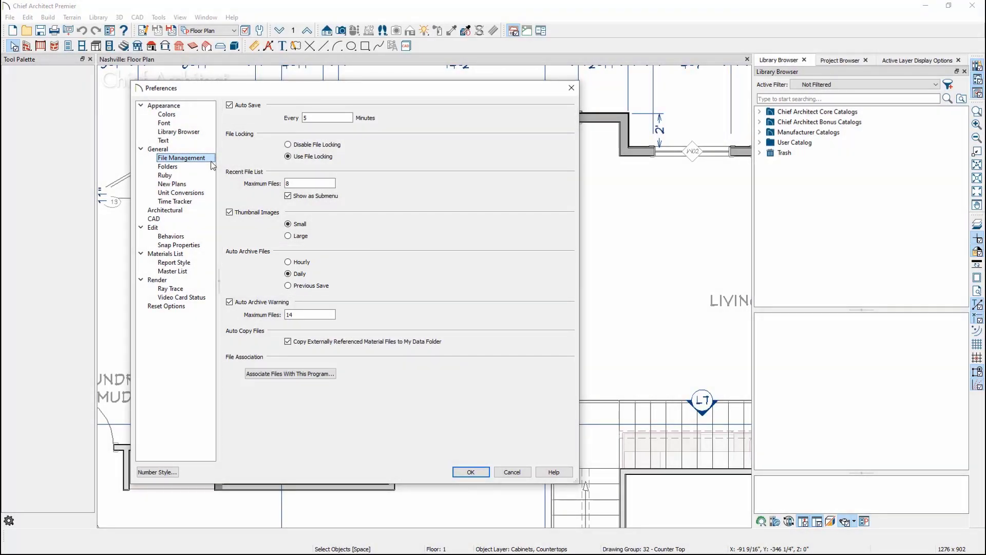
{"action": "left_click", "coordinate": [310, 182]}
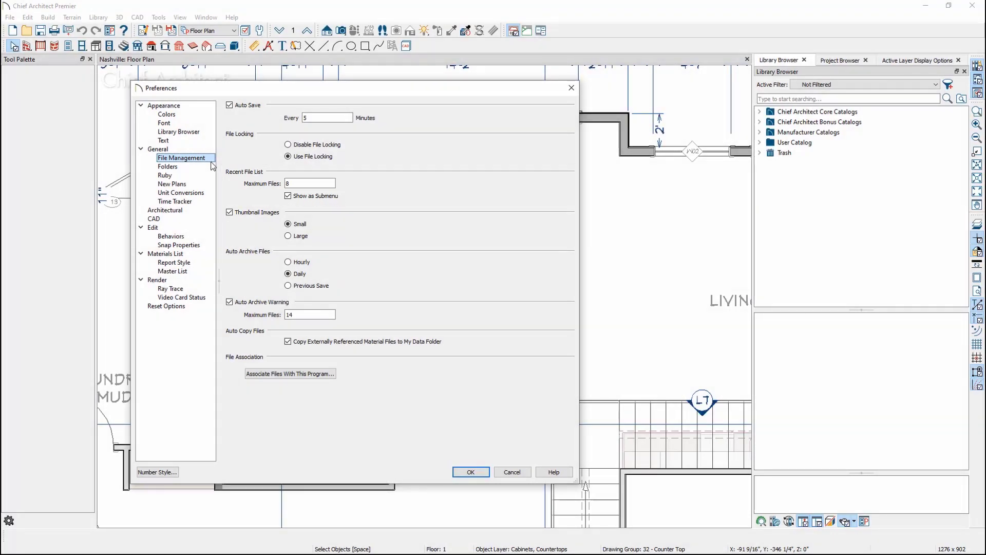
Step: Show the Folders page listing data, temporary, undo and system library folders
{"action": "left_click", "coordinate": [167, 167]}
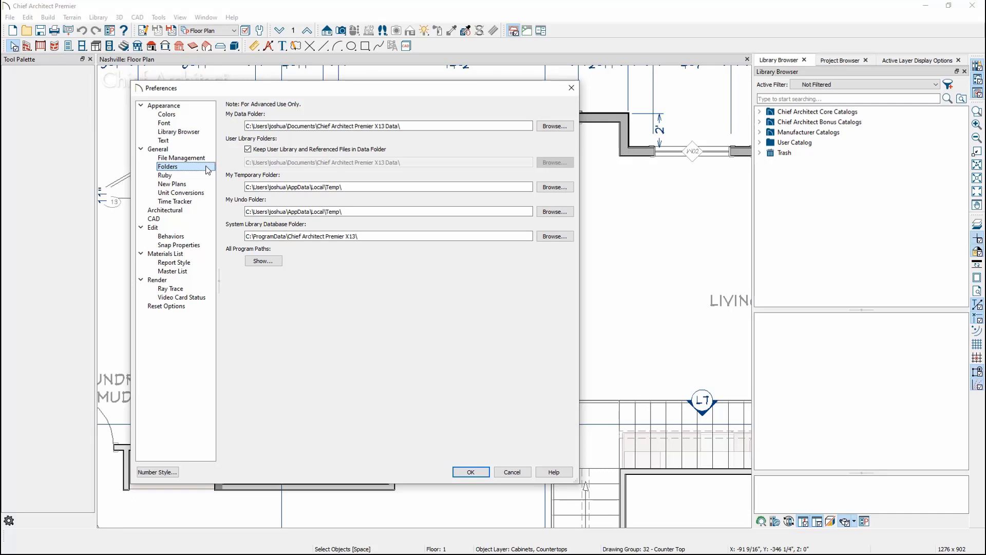
Step: Show the New Plans page with template choices and last-folder Open and Save As
{"action": "left_click", "coordinate": [172, 184]}
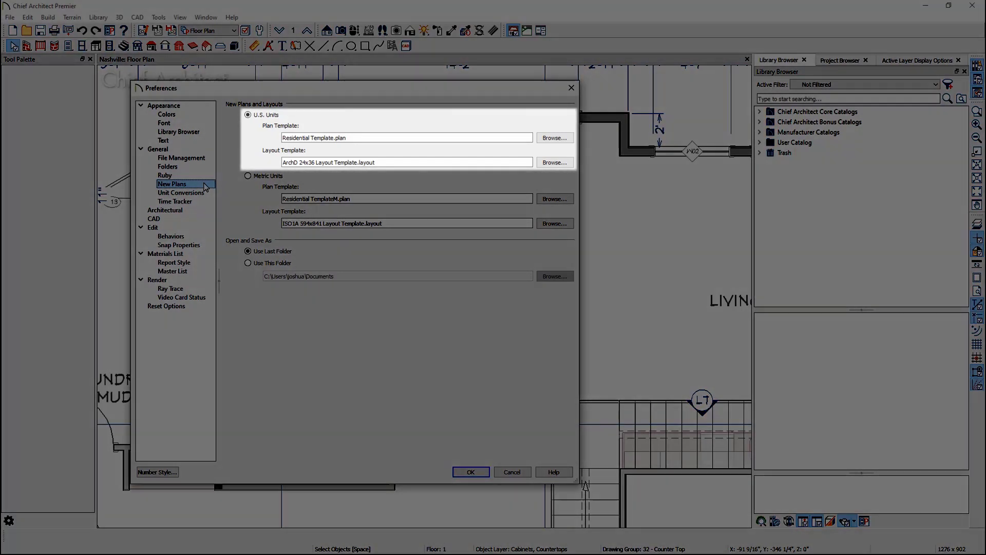
{"action": "left_click", "coordinate": [248, 176]}
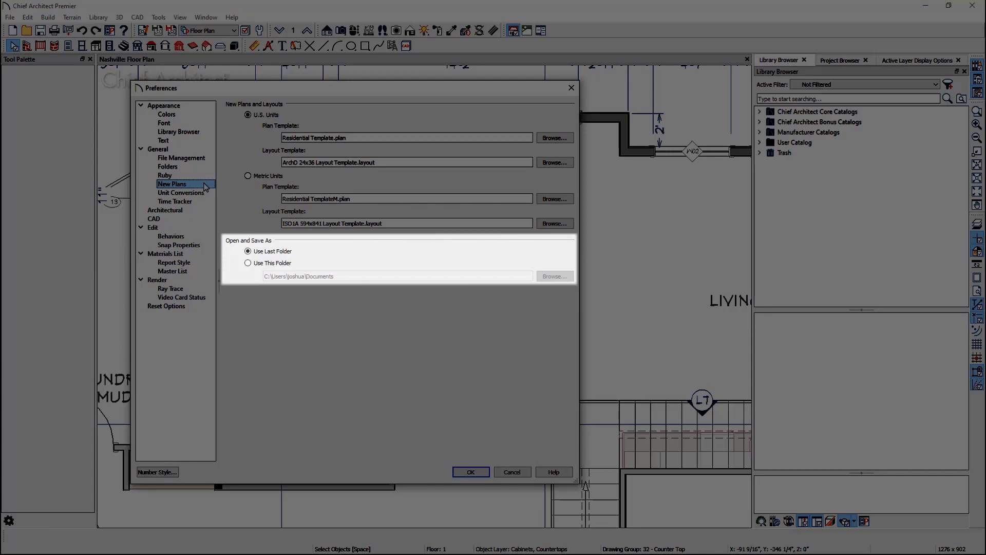
Step: Show the CAD page with CAD block, line property and sun angle settings
{"action": "left_click", "coordinate": [154, 218]}
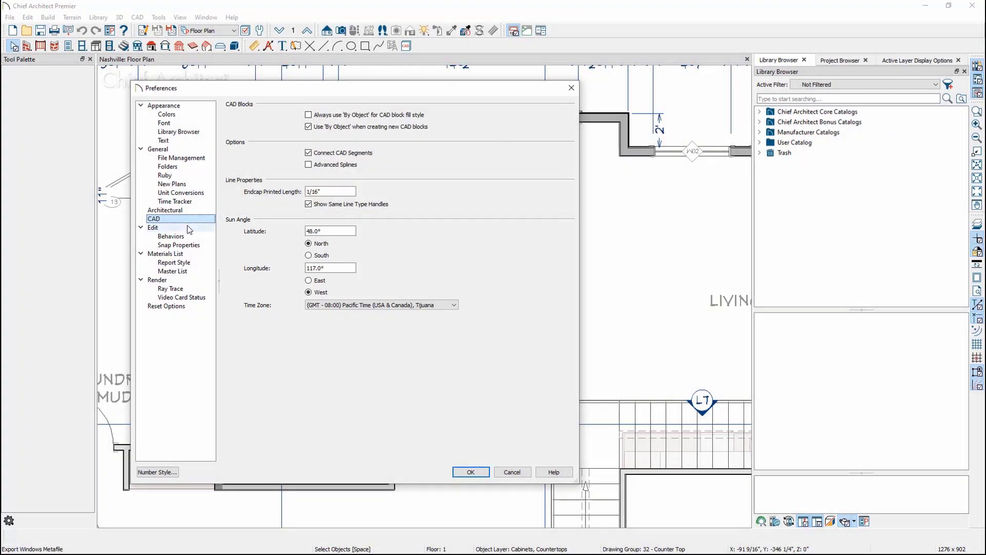
Step: Review the Edit page, then show the Reset Options page for messages, dialogs and toolbars
{"action": "left_click", "coordinate": [153, 227]}
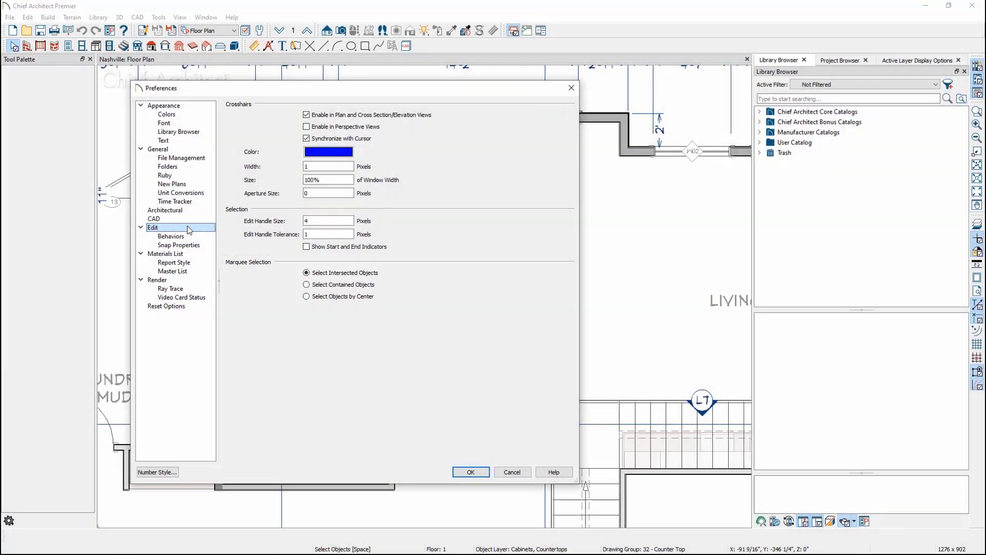
{"action": "left_click", "coordinate": [167, 307]}
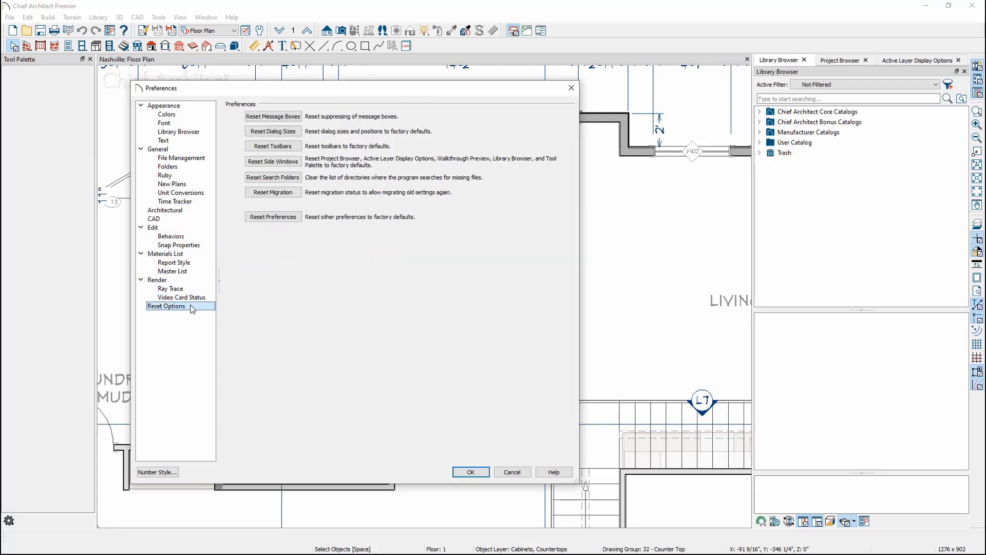